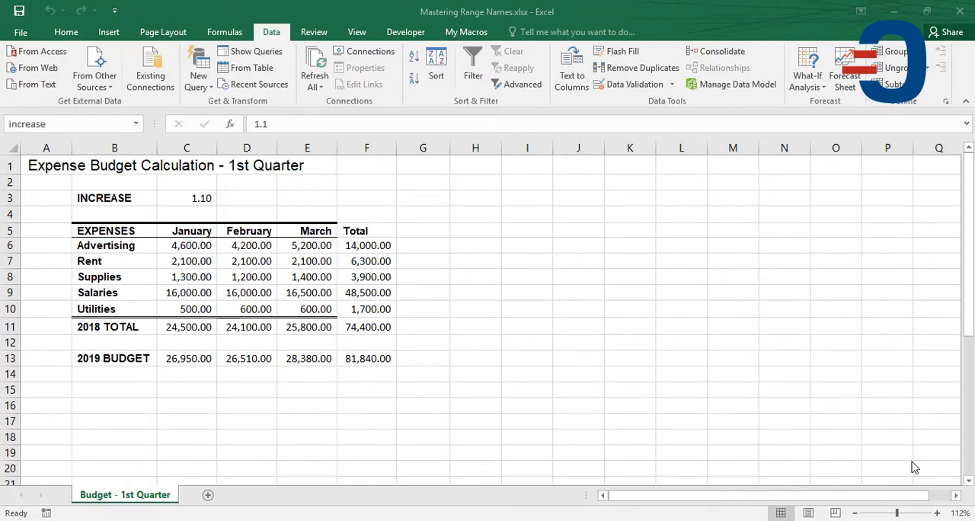
mouse_move(201, 188)
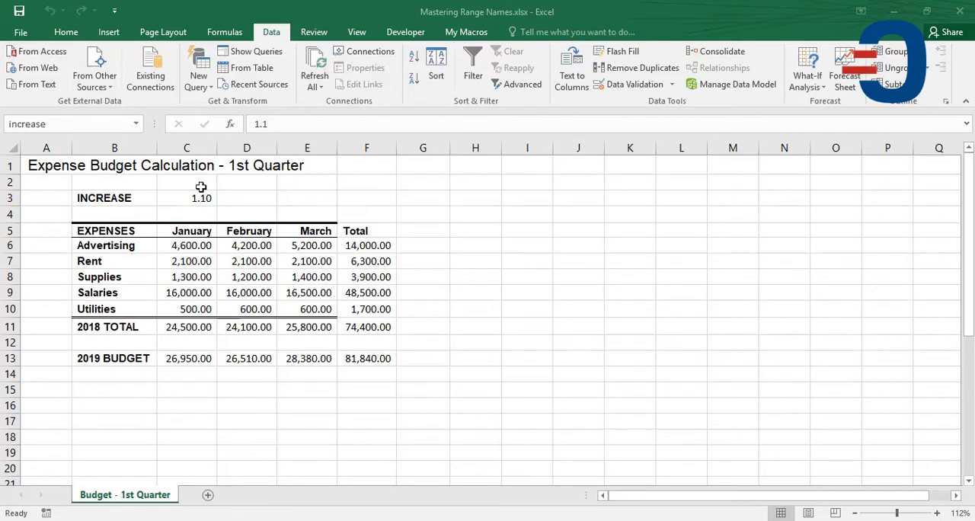
- Select the INCREASE cell C3 and reach the What-If Analysis tools for a new scenario
click(187, 198)
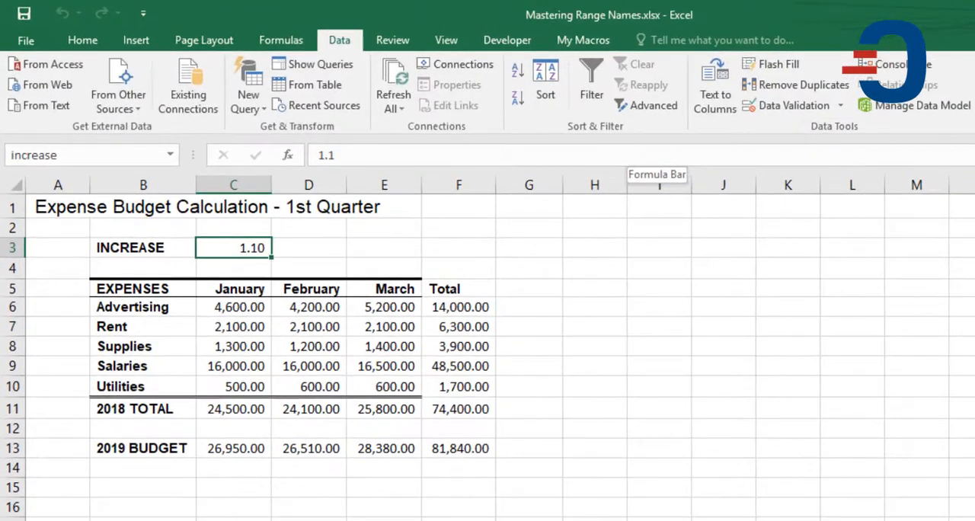
mouse_move(355, 48)
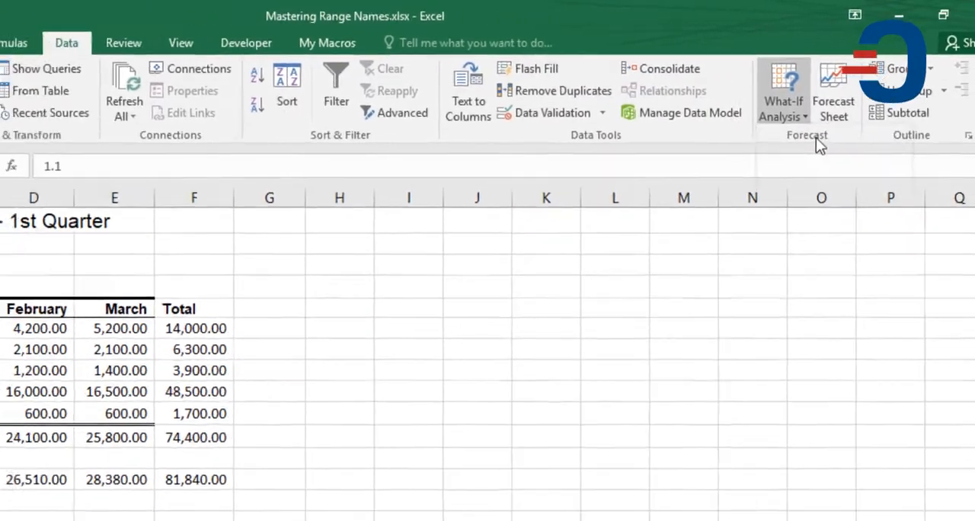
click(783, 90)
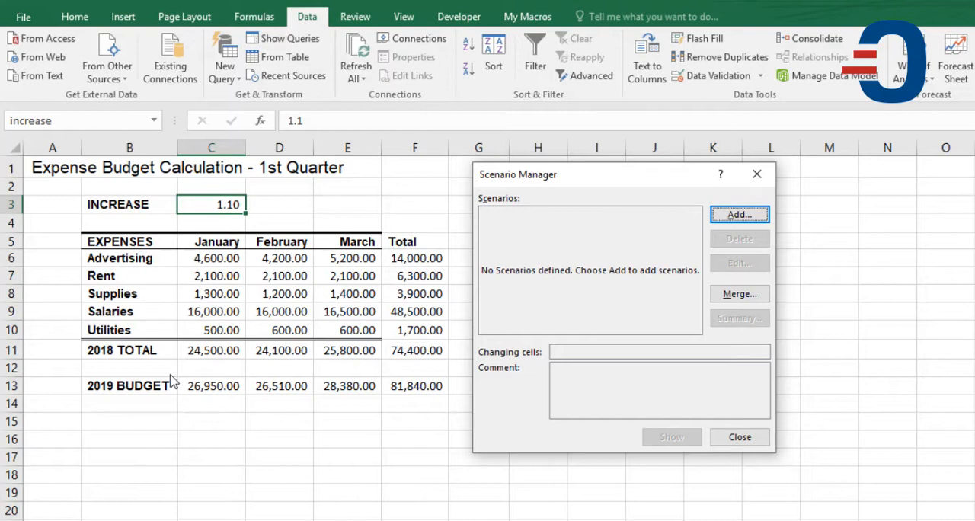
mouse_move(110, 315)
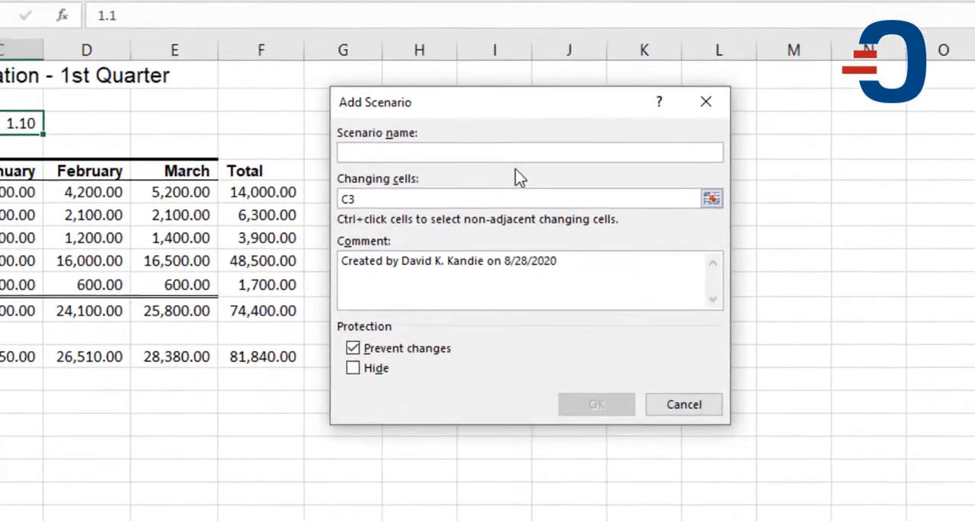
- Name the first scenario 'Scenario I' with C3 as its changing cell and accept it
text(Scenario I)
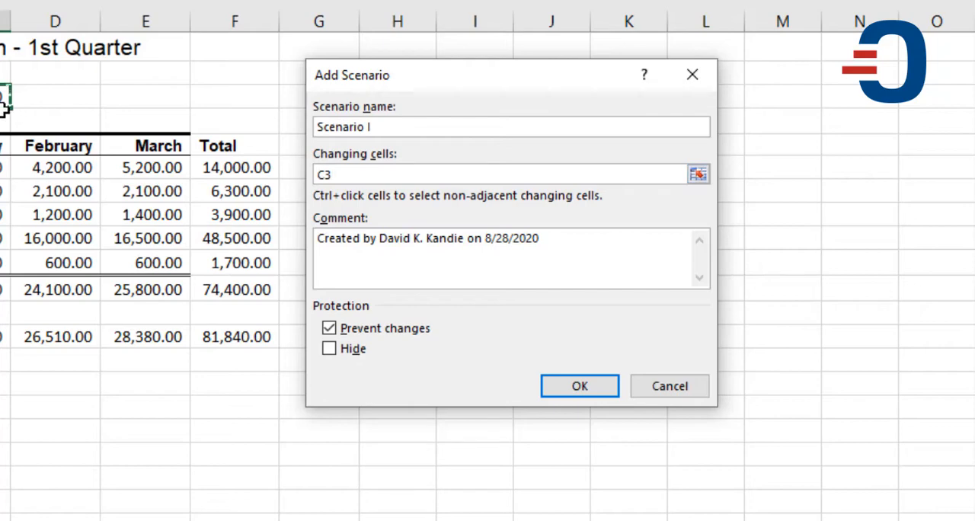
click(579, 385)
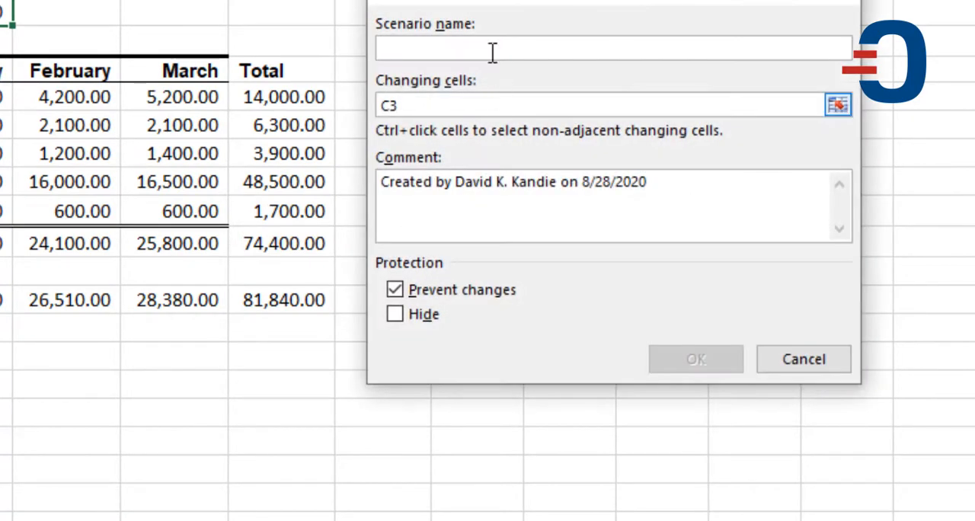
- Define Scenario II on C3 with an increase value of 1.2
text(Scenario II)
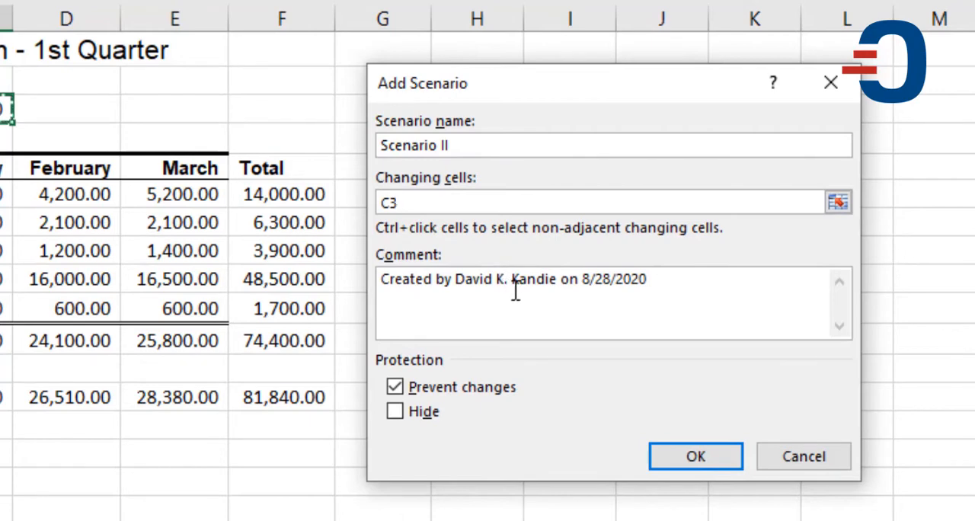
click(695, 455)
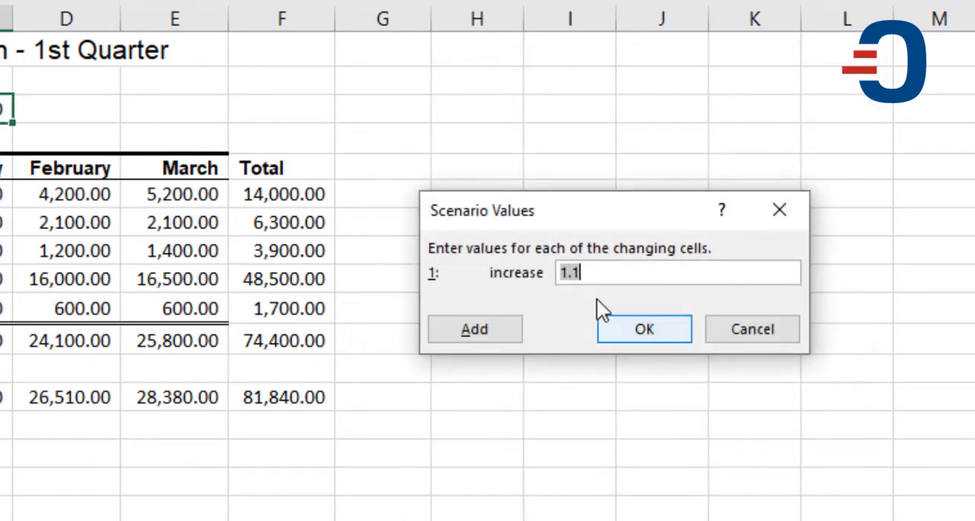
text(1.2)
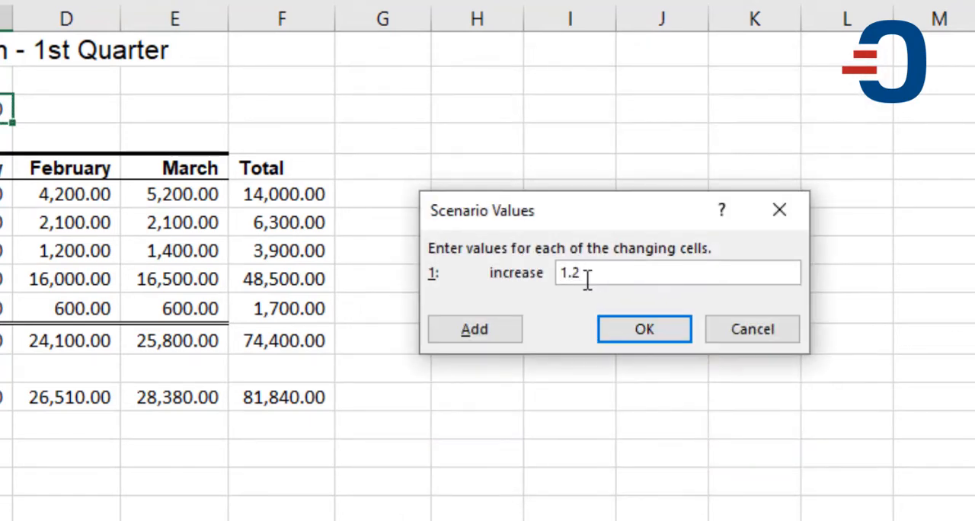
click(643, 328)
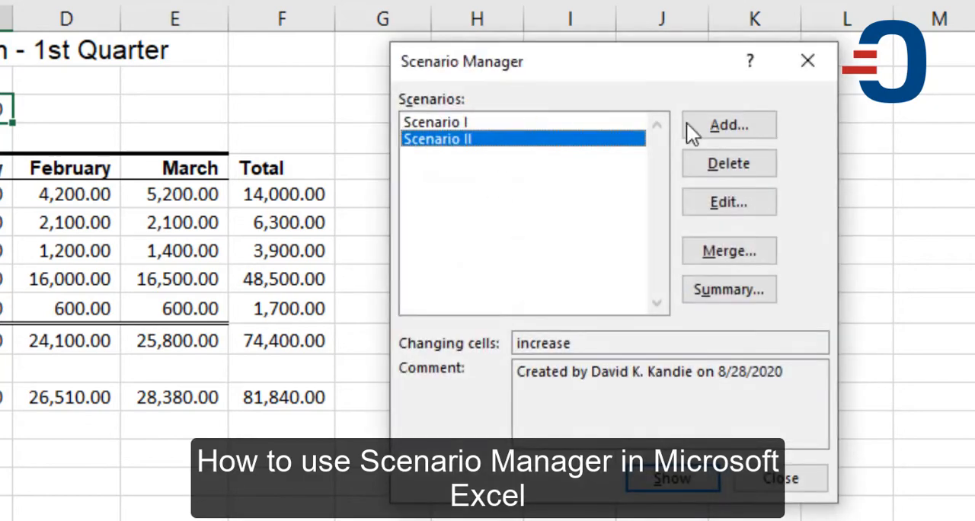
- Define Scenario III on C3 and save its increase value, giving three scenarios
click(729, 125)
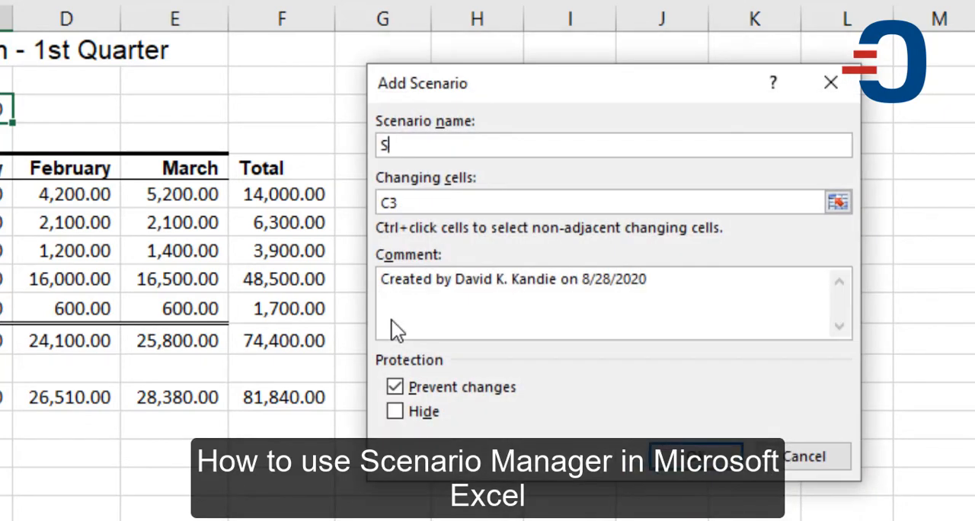
text(cenario III)
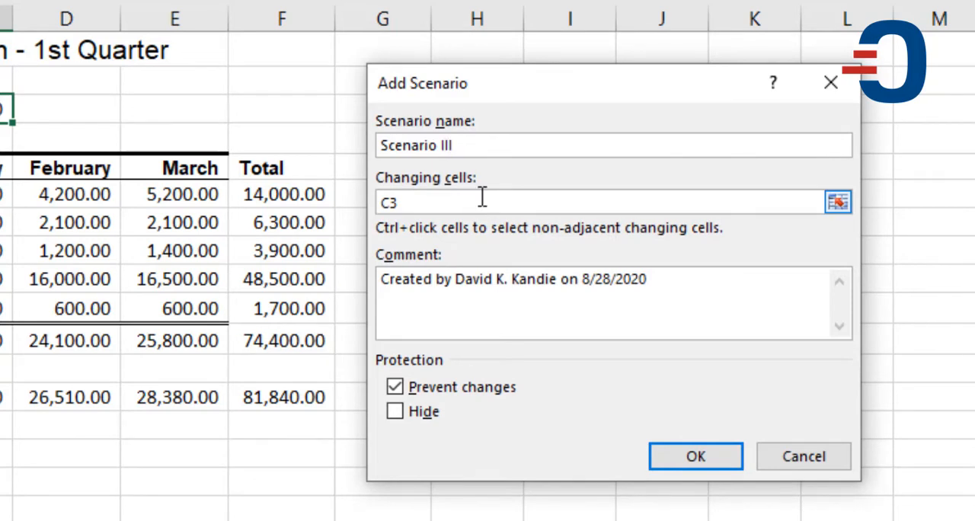
click(695, 456)
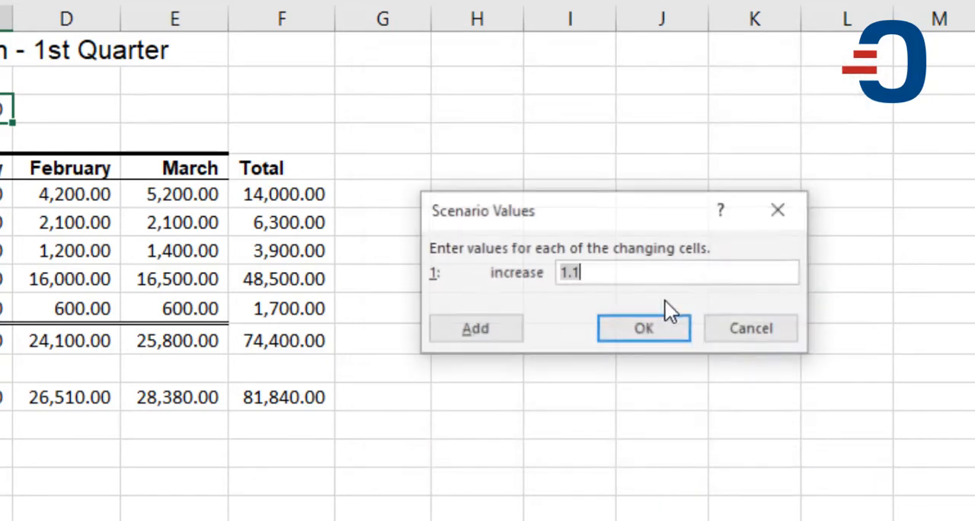
click(643, 328)
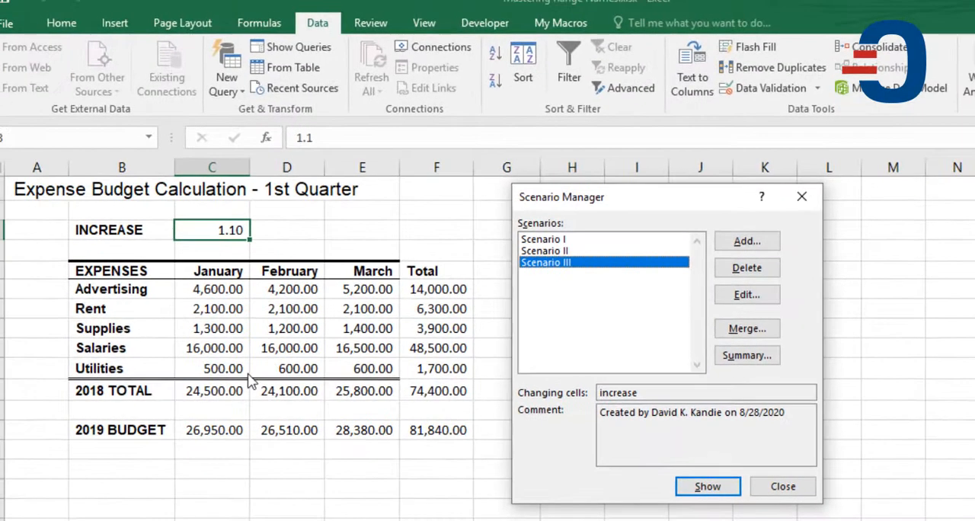
mouse_move(232, 444)
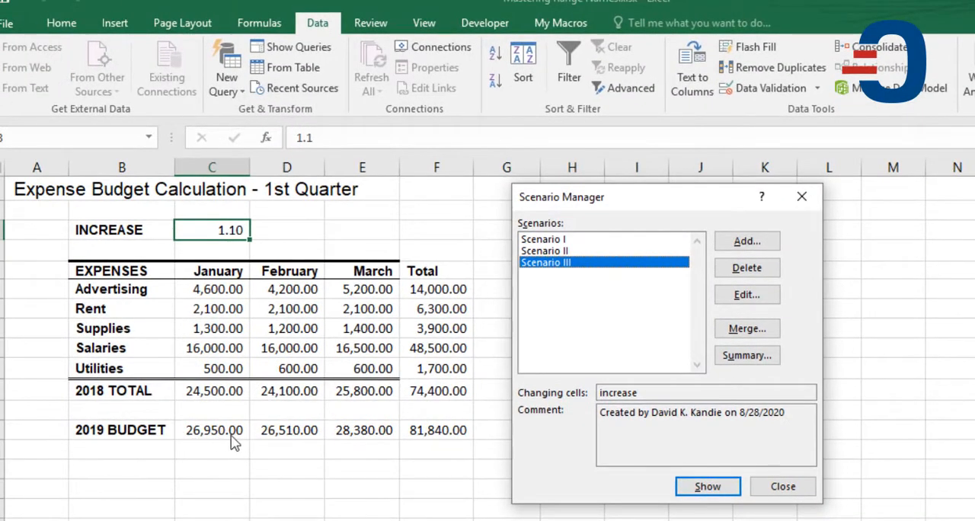
mouse_move(678, 316)
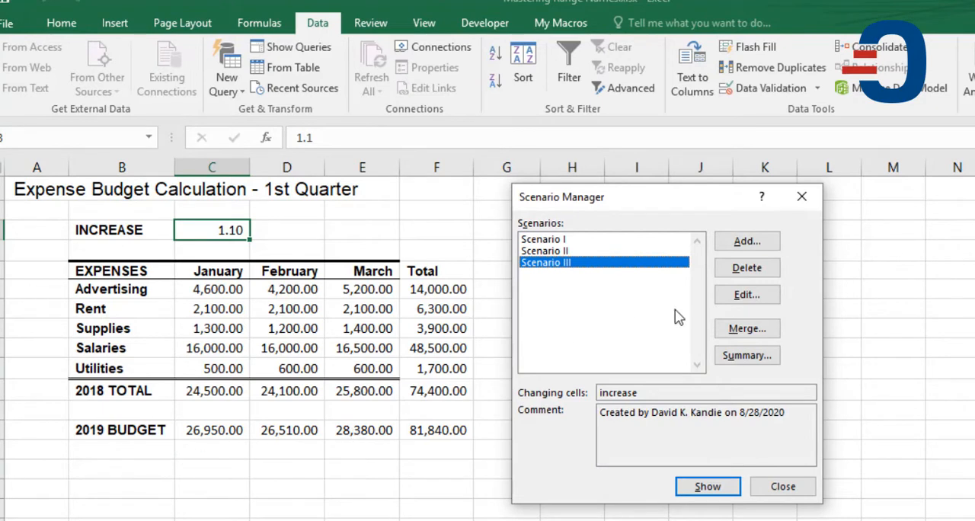
- Show Scenario II then Scenario III on the budget, leaving the 1.3 increase and 96,720.00 total
click(545, 250)
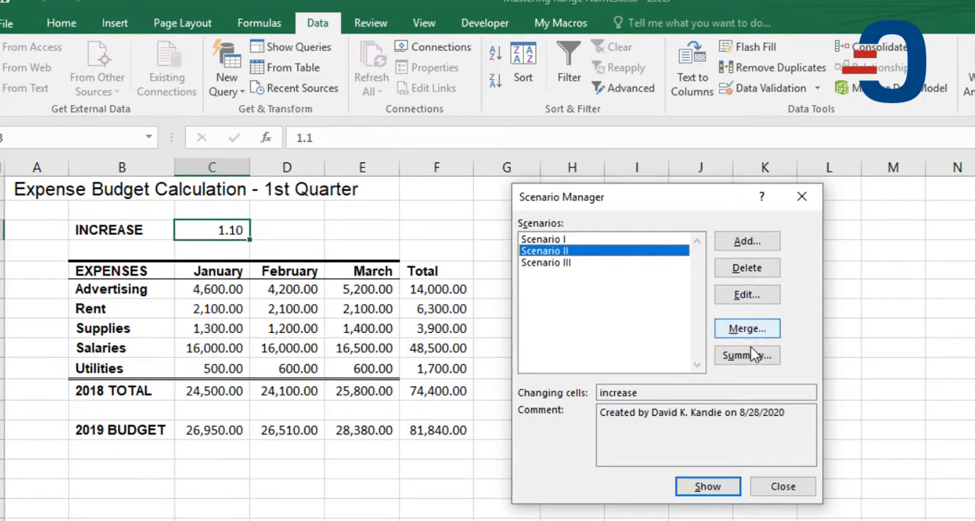
click(707, 486)
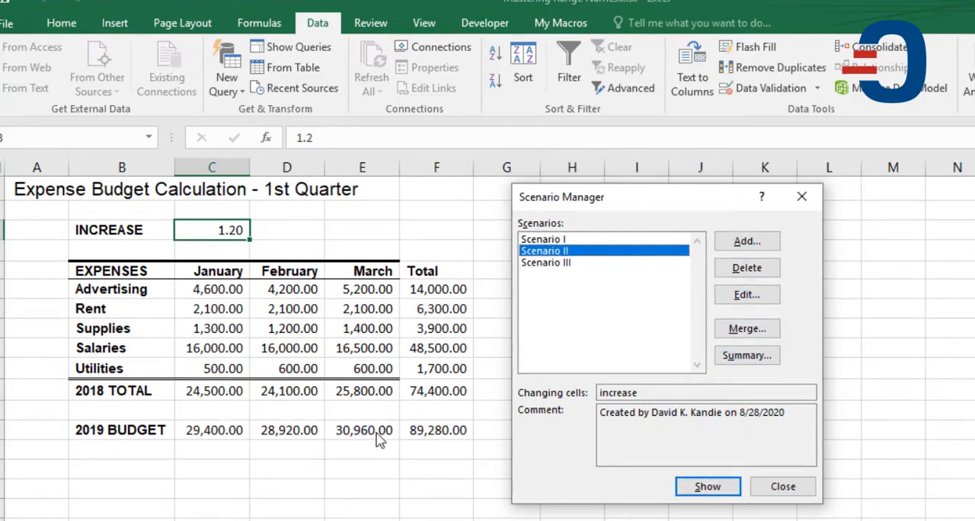
click(561, 262)
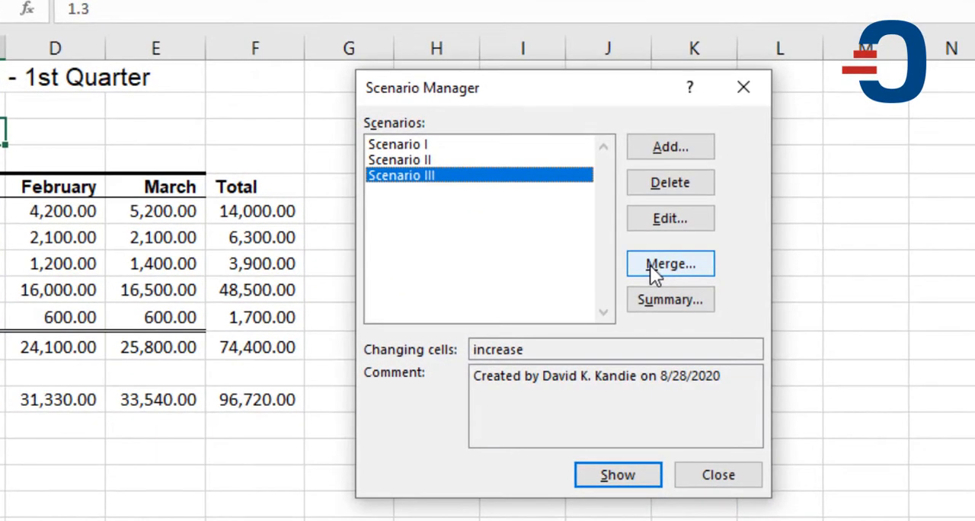
mouse_move(309, 365)
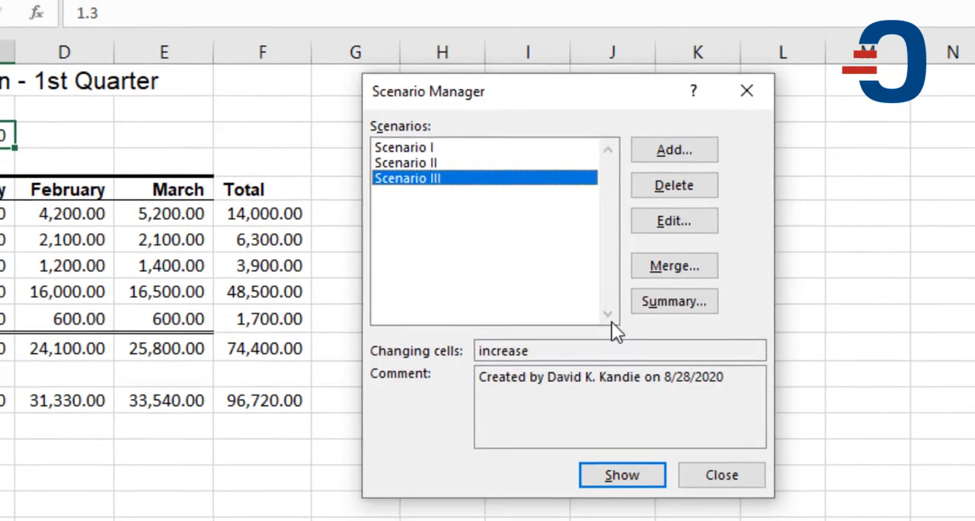
- Create a Scenario Summary report with the 2019 BUDGET cells C13:F13 as result cells
click(673, 300)
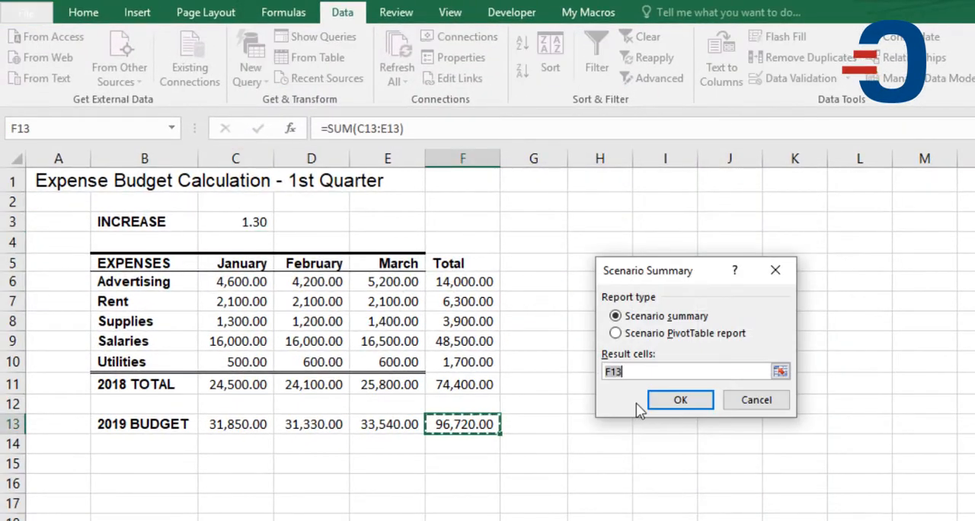
click(685, 372)
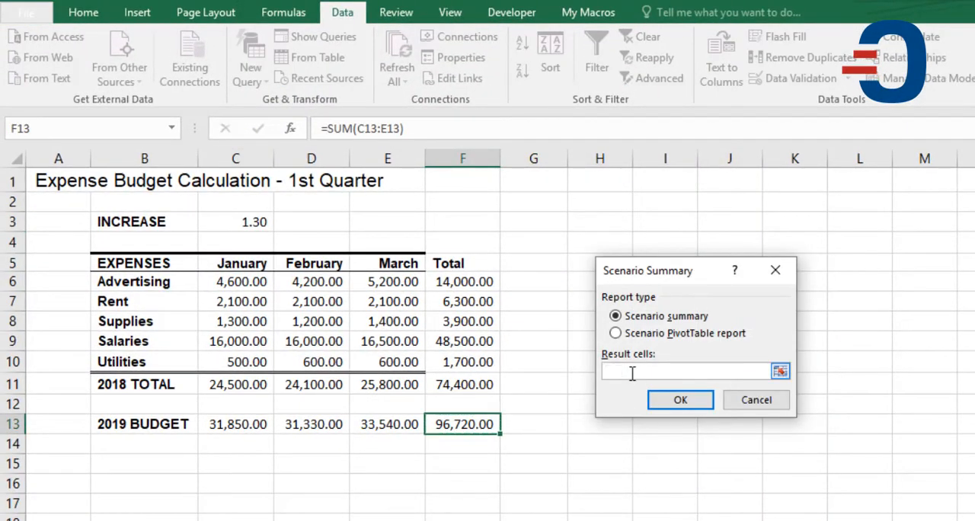
click(234, 425)
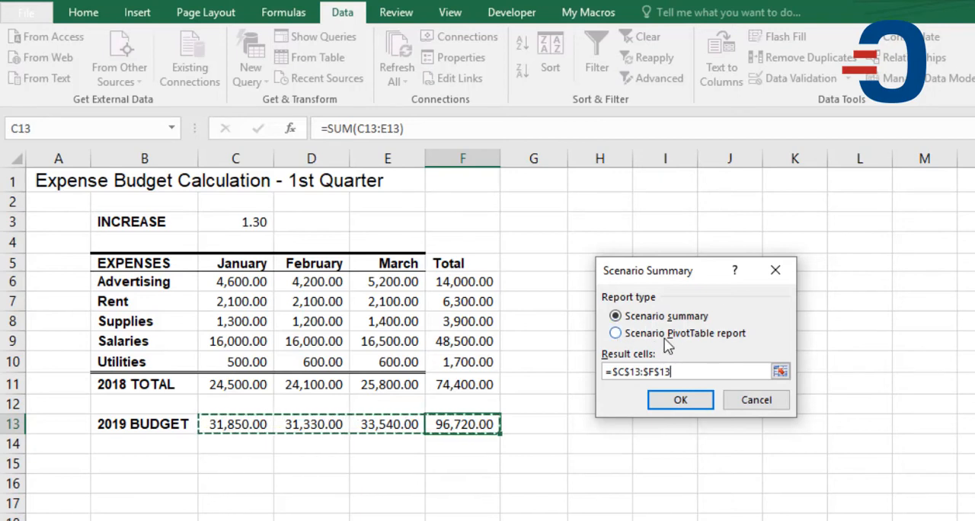
mouse_move(676, 397)
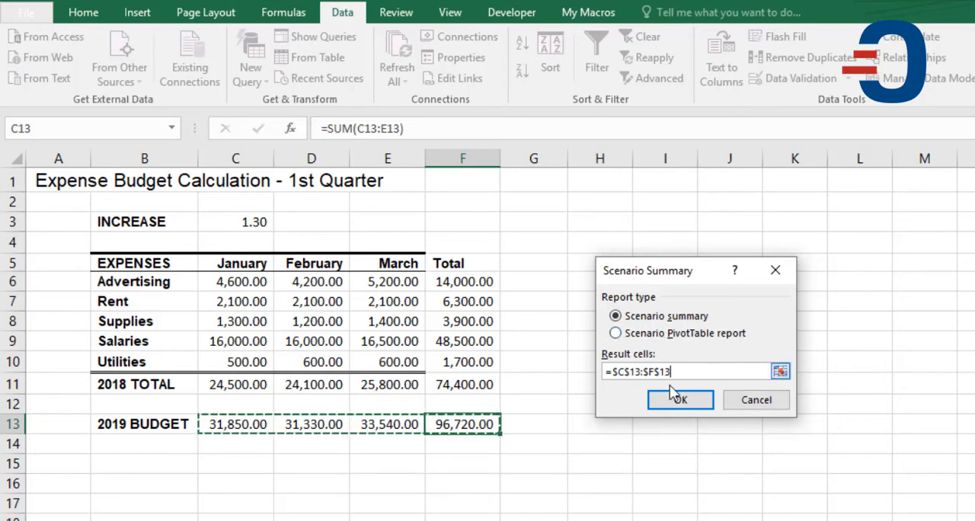
click(680, 400)
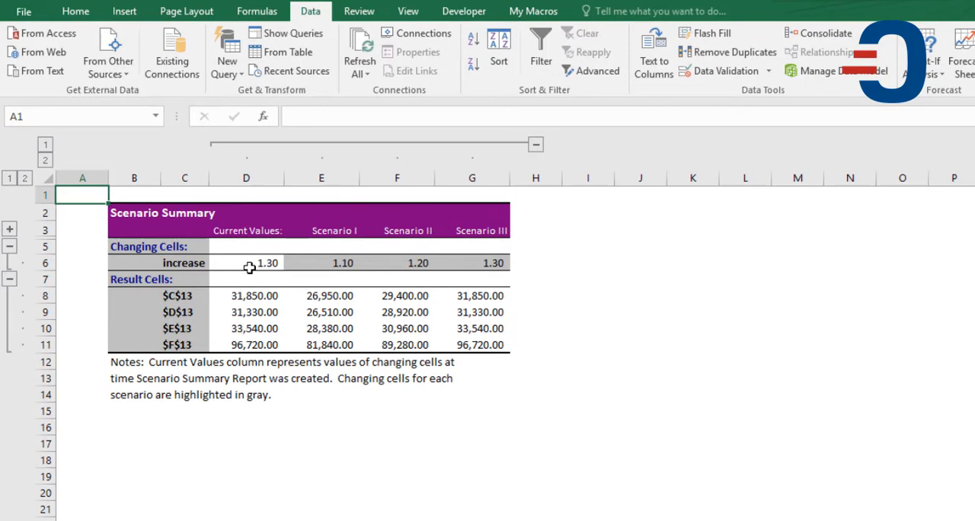
click(251, 262)
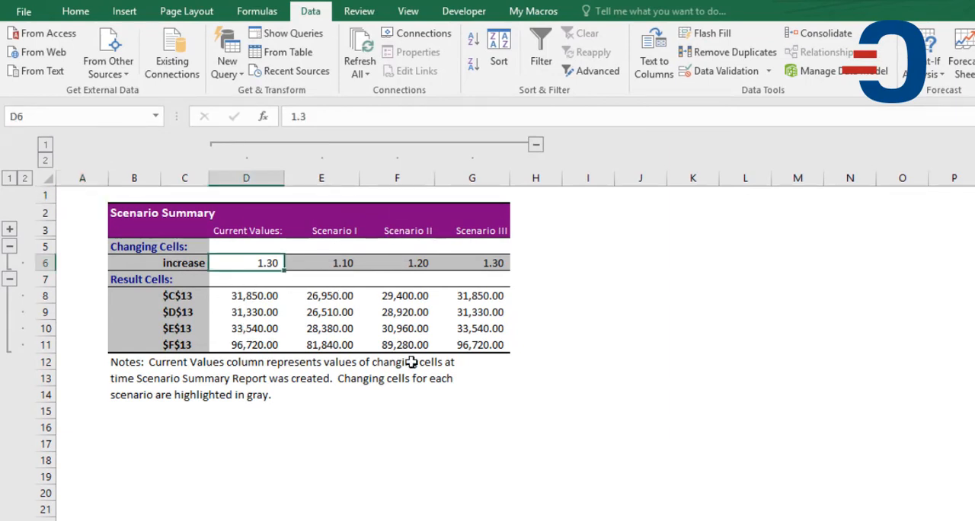
mouse_move(497, 369)
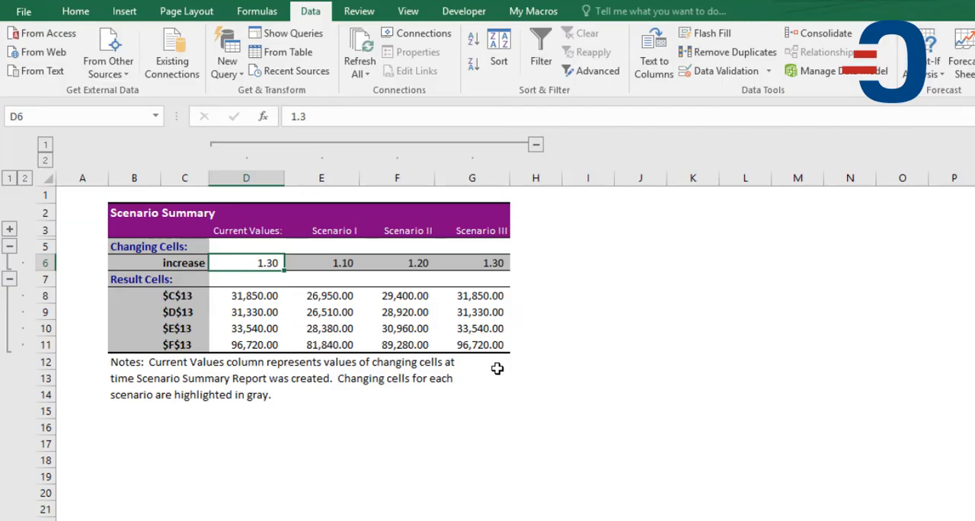